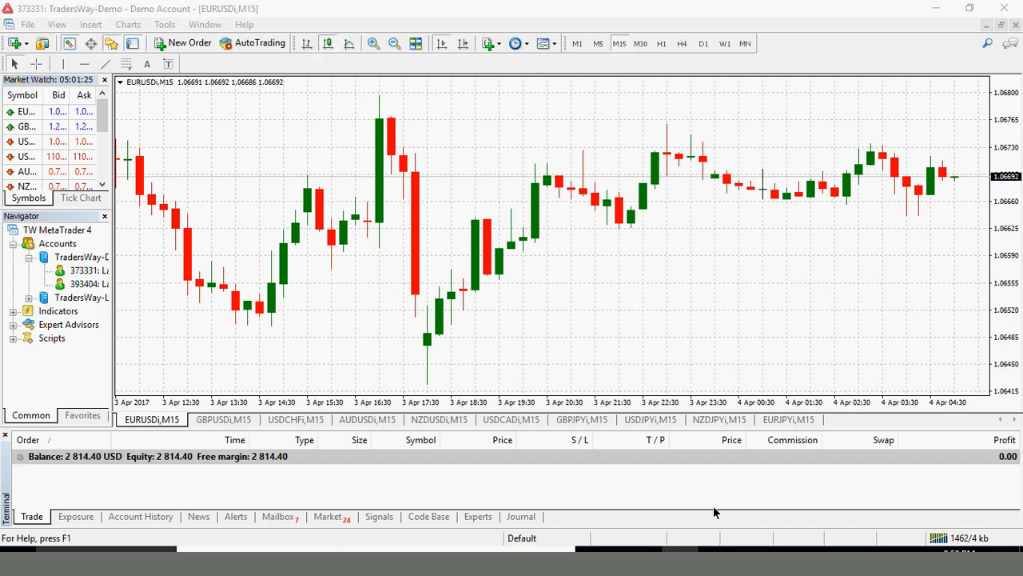
{"action": "mouse_move", "coordinate": [758, 322]}
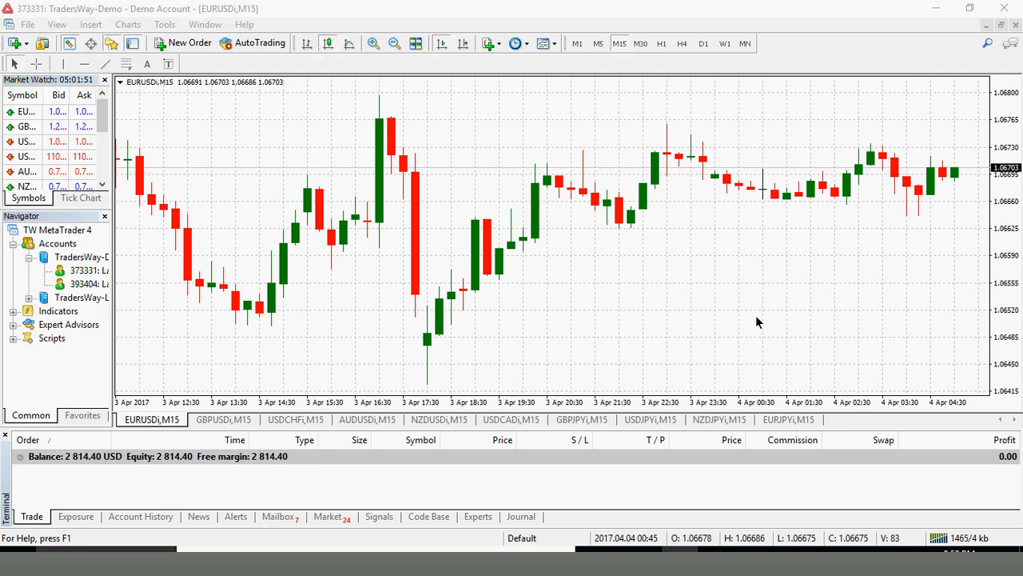
{"action": "mouse_move", "coordinate": [310, 166]}
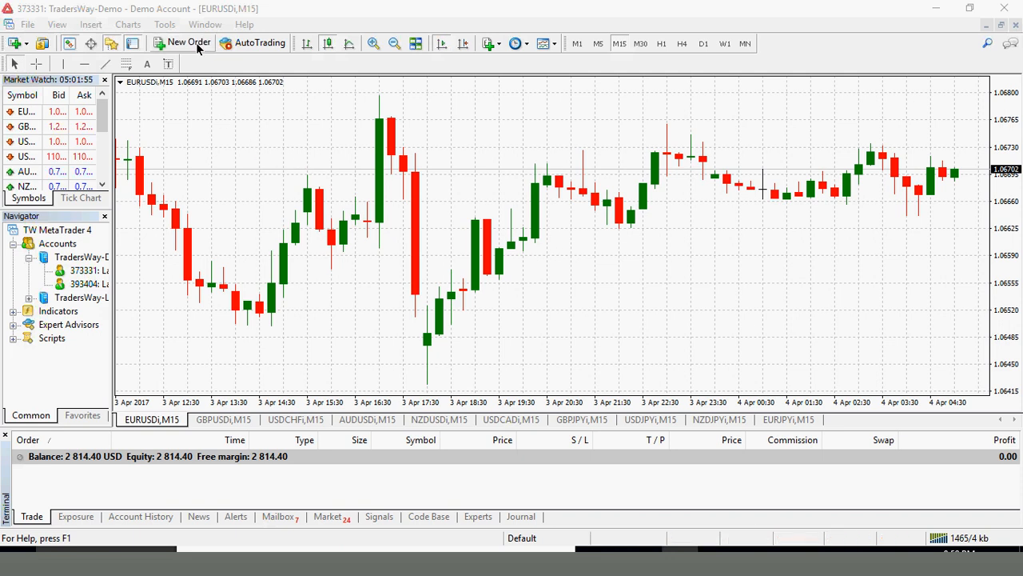
Fill the EURUSD order ticket with 0.10 lots, take profit 1.06800 and stop loss 1.06600
{"action": "left_click", "coordinate": [182, 43]}
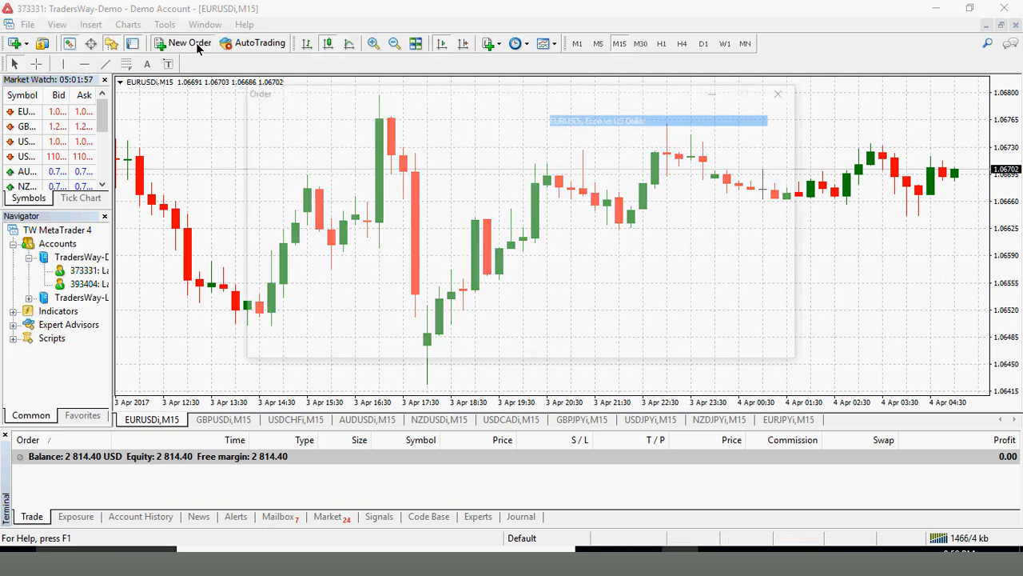
{"action": "left_click", "coordinate": [182, 43]}
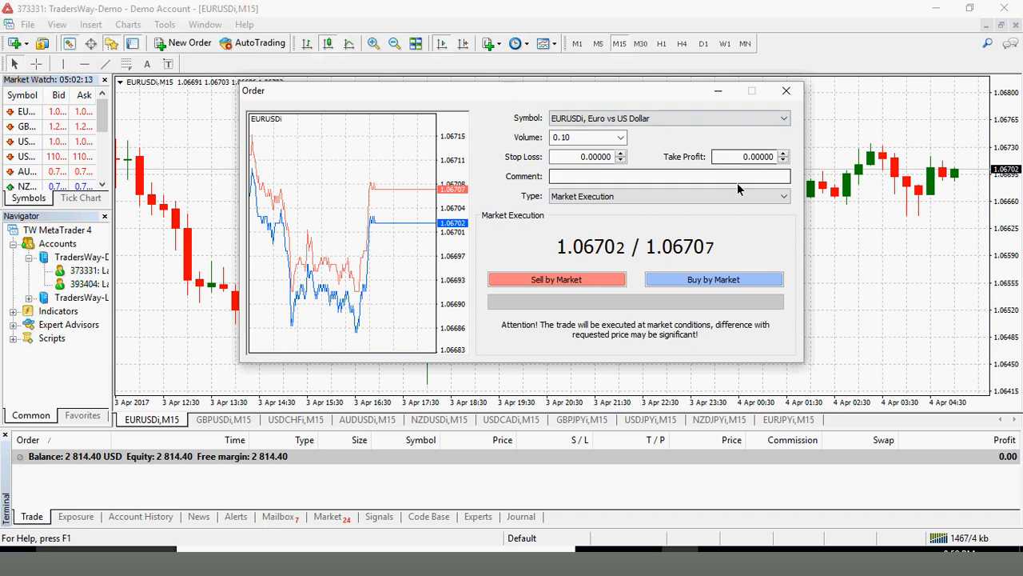
{"action": "mouse_move", "coordinate": [672, 269]}
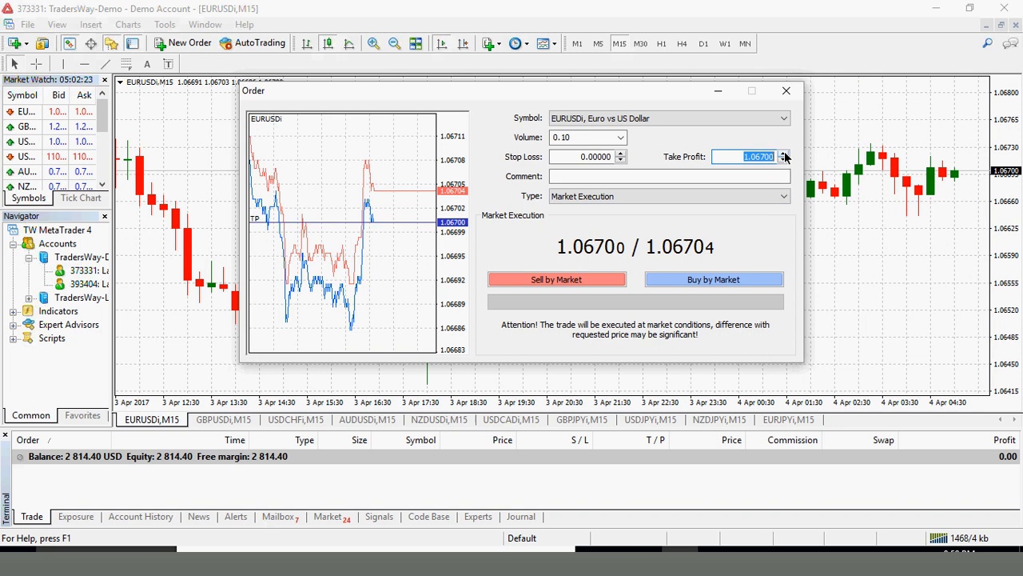
{"action": "left_click", "coordinate": [785, 154]}
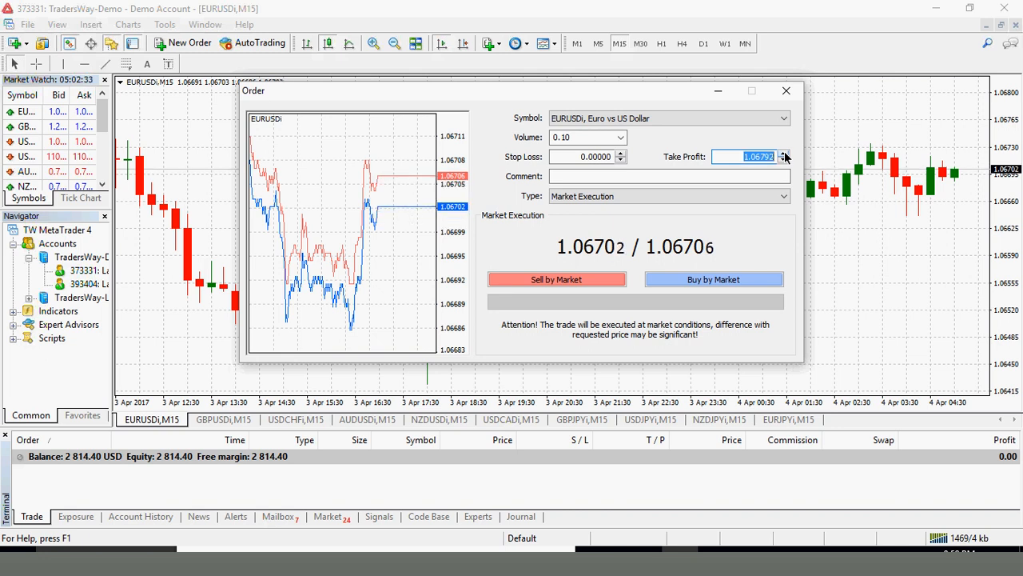
{"action": "left_click", "coordinate": [784, 154]}
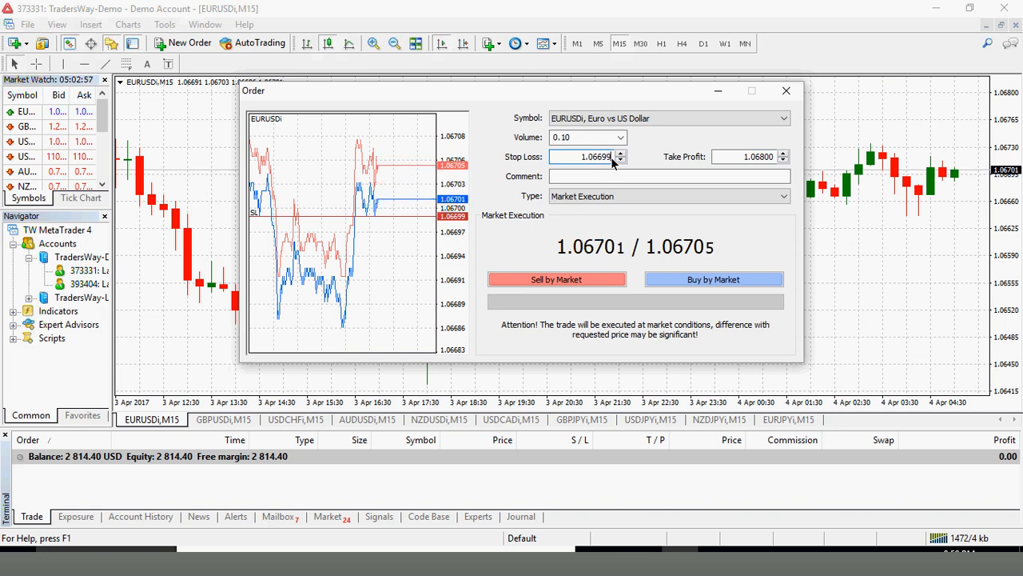
{"action": "left_click", "coordinate": [621, 159]}
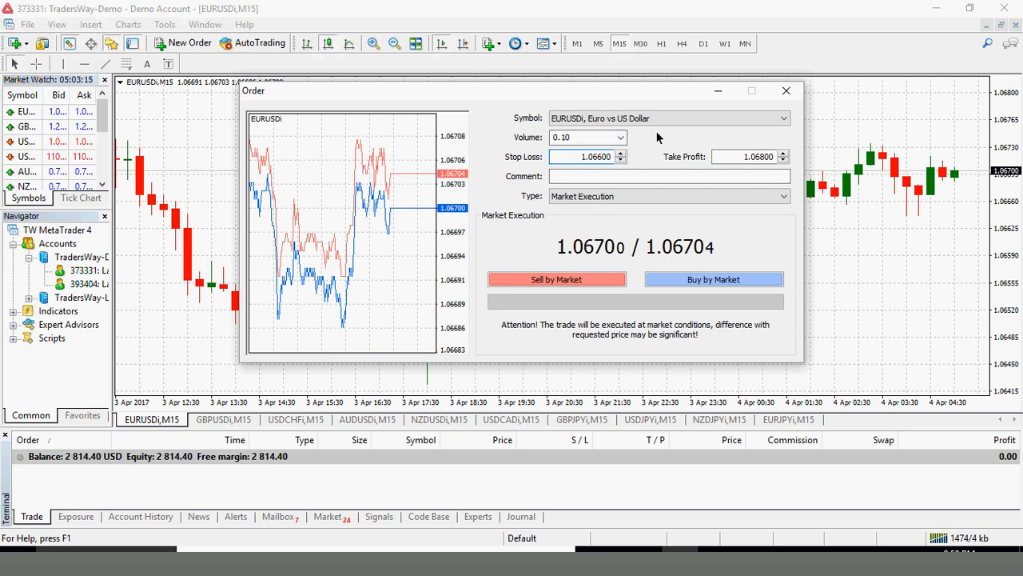
Place the EURUSD buy by market
{"action": "left_click", "coordinate": [713, 279]}
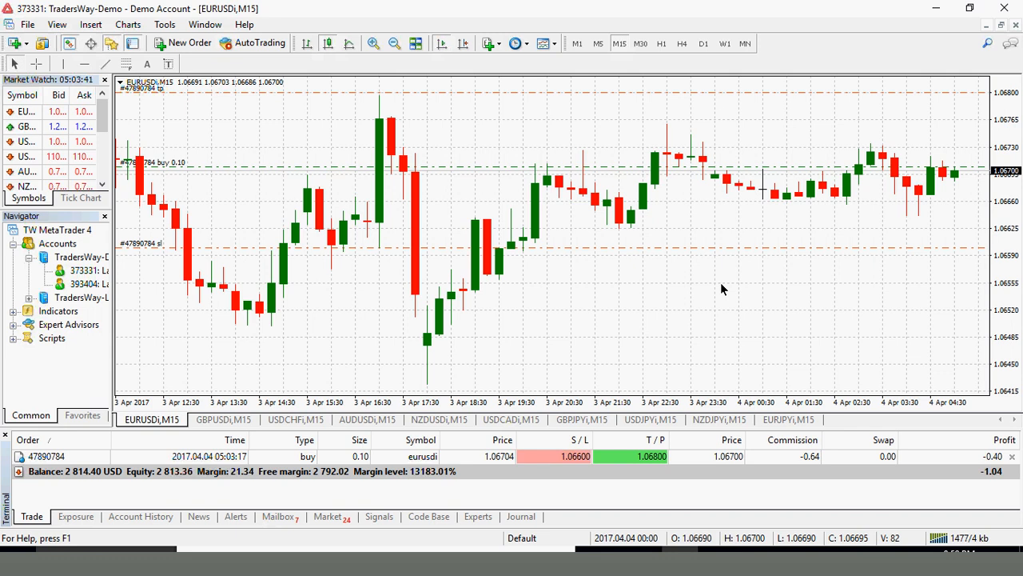
{"action": "mouse_move", "coordinate": [510, 284]}
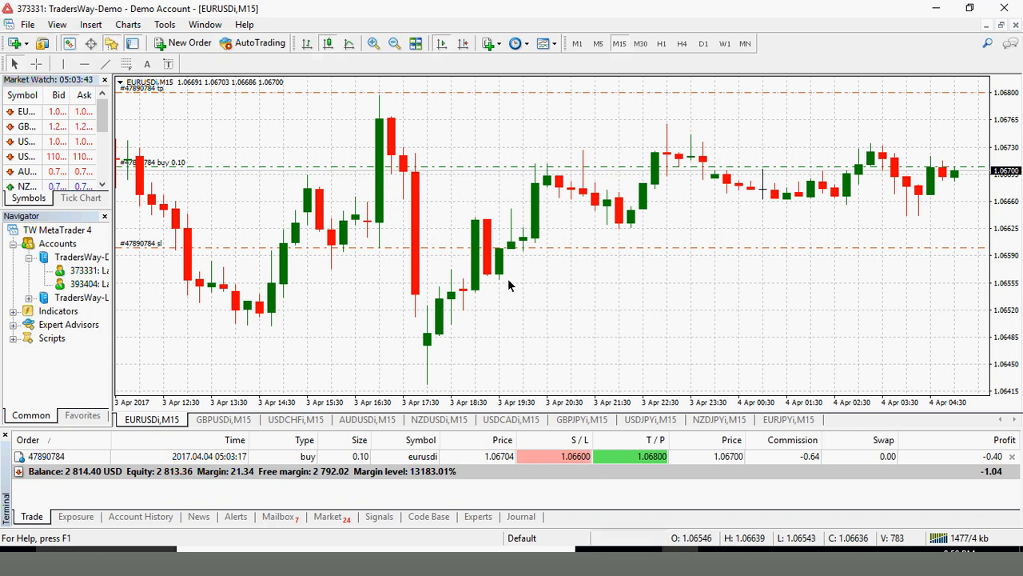
{"action": "mouse_move", "coordinate": [294, 419]}
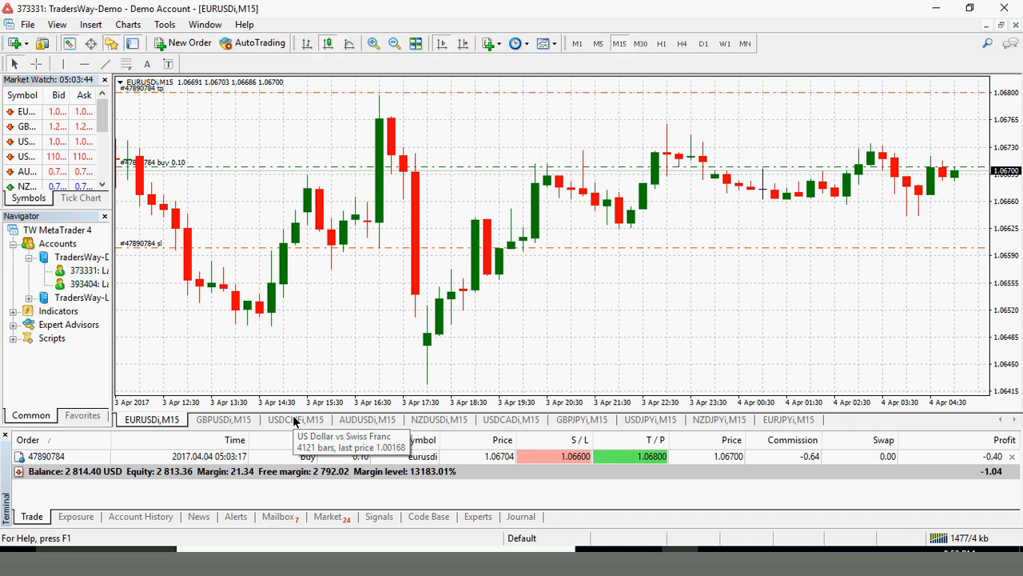
Show the AUDUSD M15 chart while the EURUSD buy stays open
{"action": "left_click", "coordinate": [367, 419]}
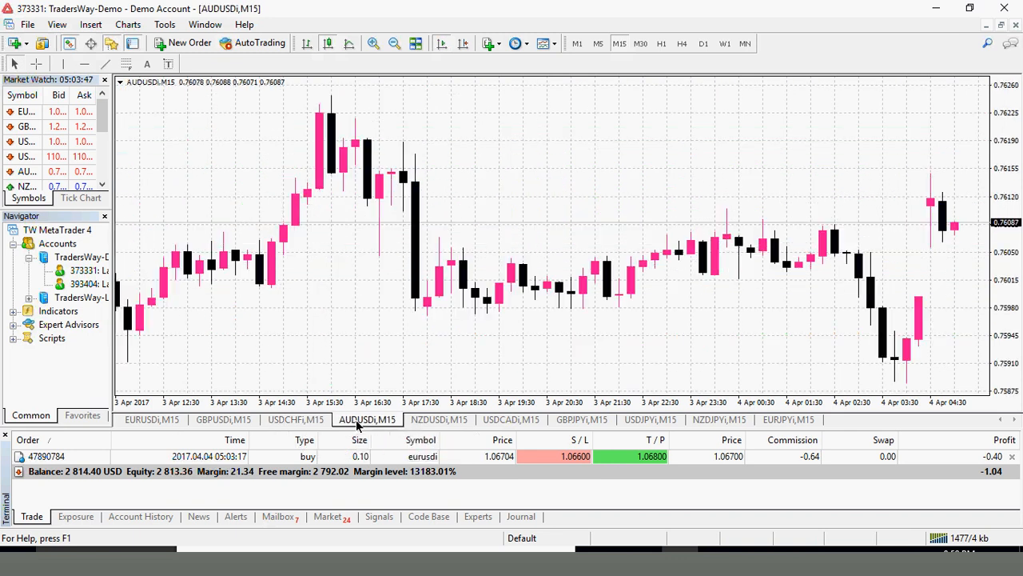
{"action": "mouse_move", "coordinate": [499, 352]}
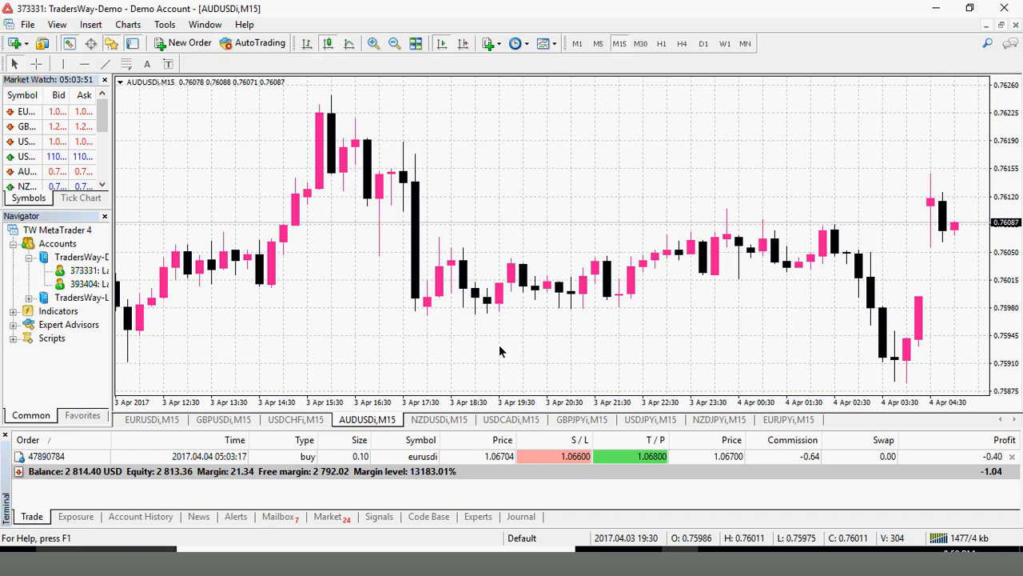
{"action": "mouse_move", "coordinate": [515, 139]}
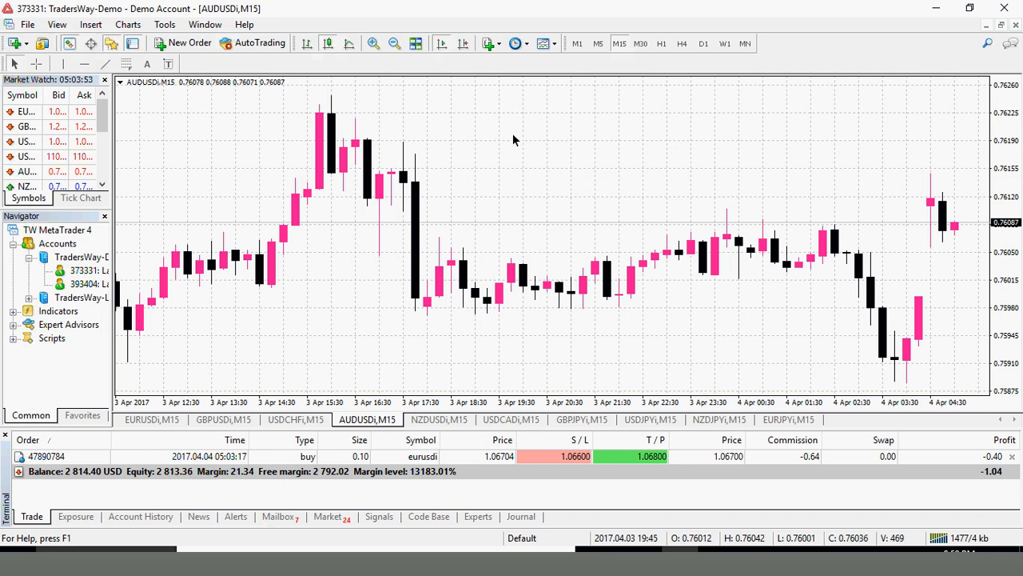
Enable One Click Trading on the AUDUSD chart and buy 0.10 lots from the panel
{"action": "right_click", "coordinate": [515, 140]}
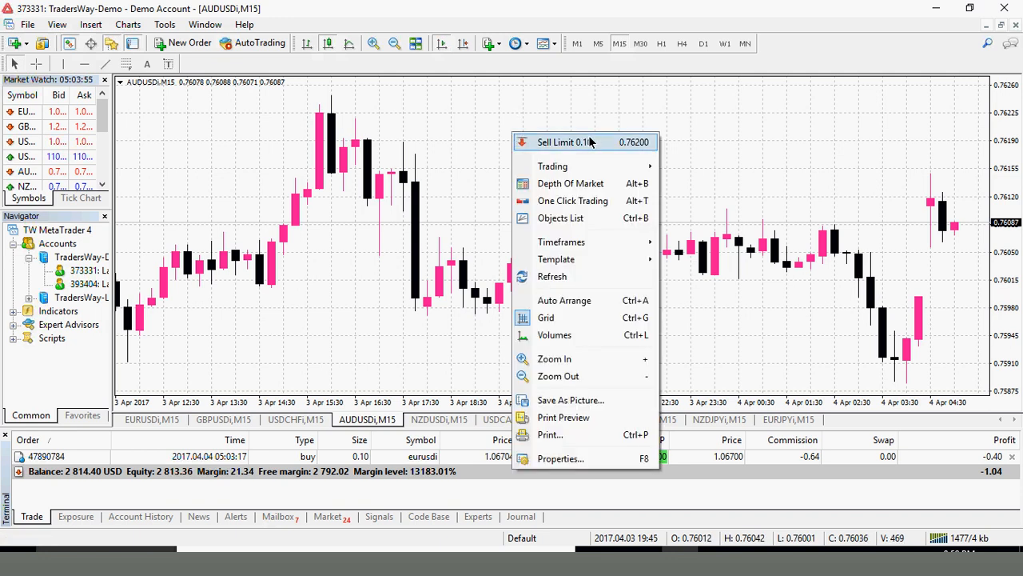
{"action": "mouse_move", "coordinate": [572, 202]}
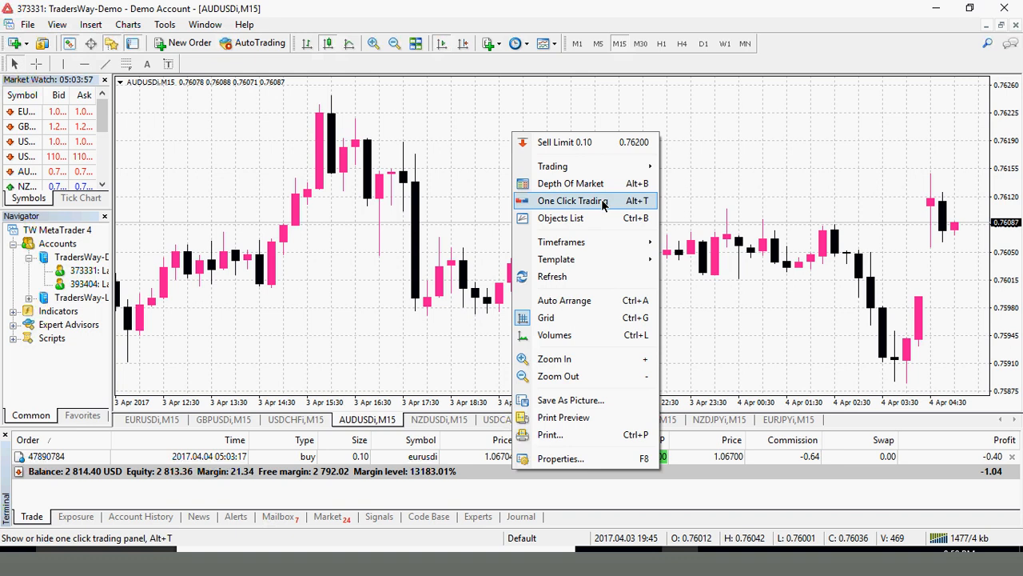
{"action": "left_click", "coordinate": [572, 202]}
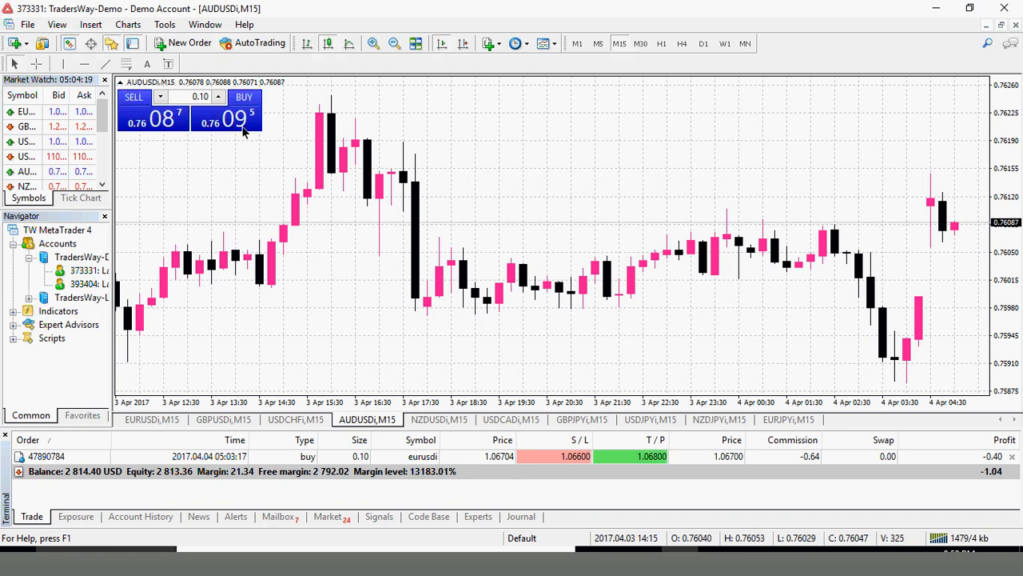
{"action": "left_click", "coordinate": [243, 108]}
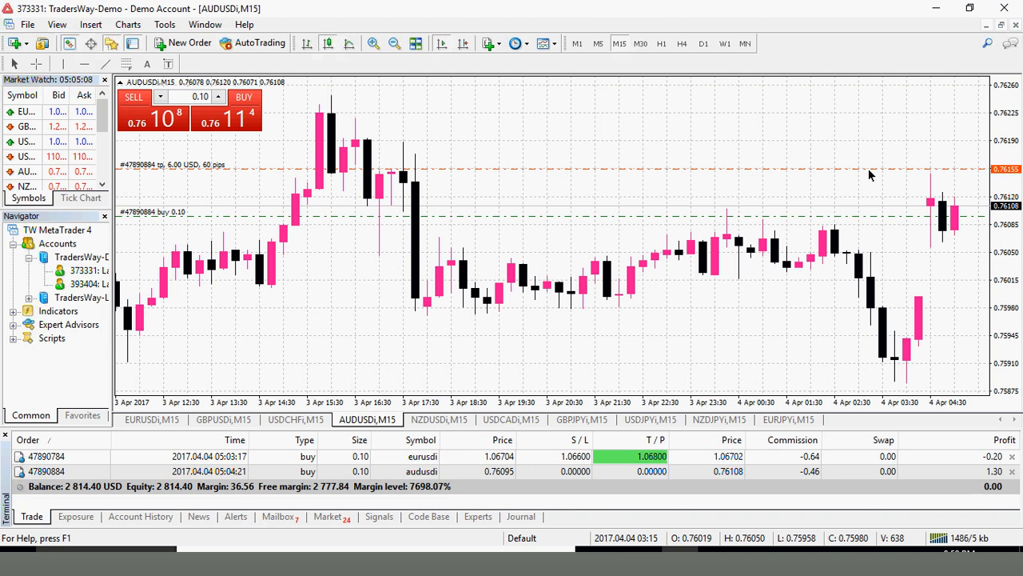
{"action": "mouse_move", "coordinate": [871, 169]}
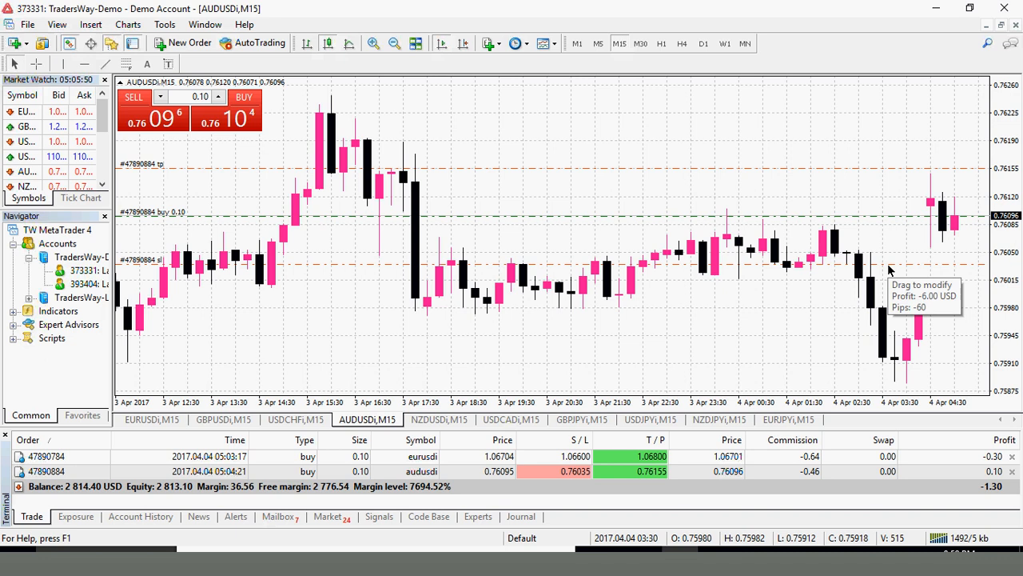
{"action": "mouse_move", "coordinate": [761, 344]}
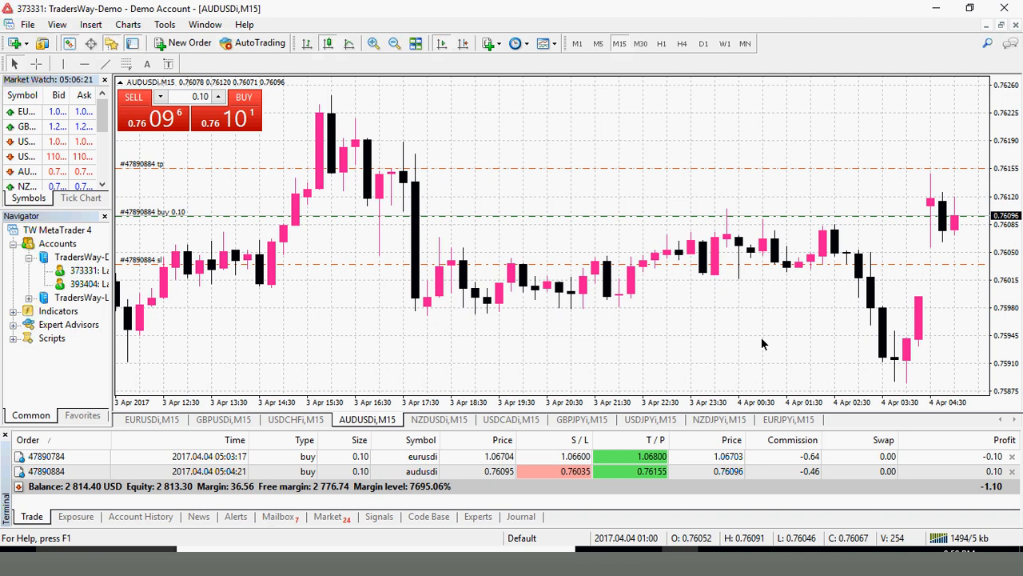
{"action": "mouse_move", "coordinate": [137, 365]}
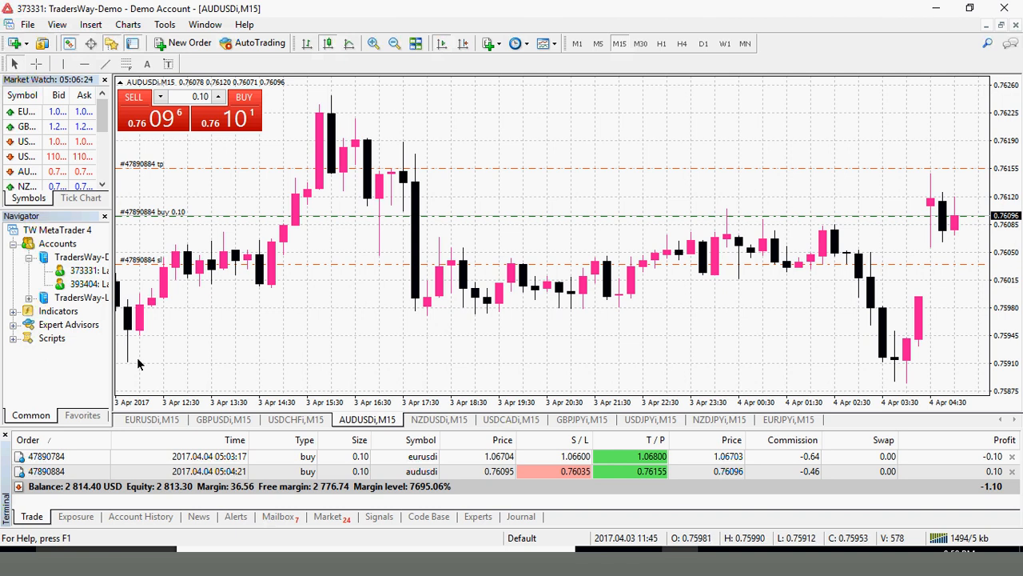
{"action": "left_click", "coordinate": [150, 419]}
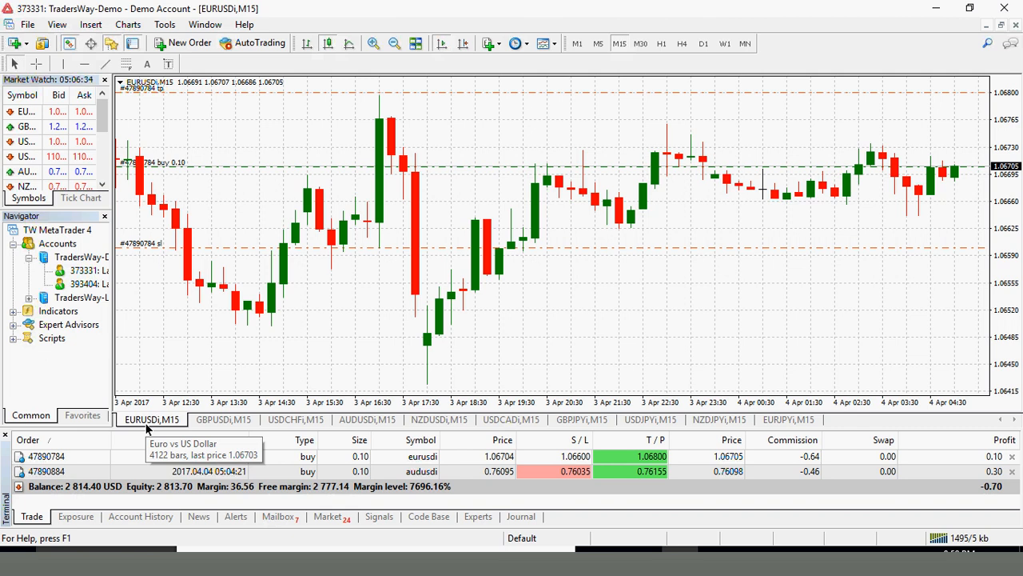
{"action": "mouse_move", "coordinate": [190, 48]}
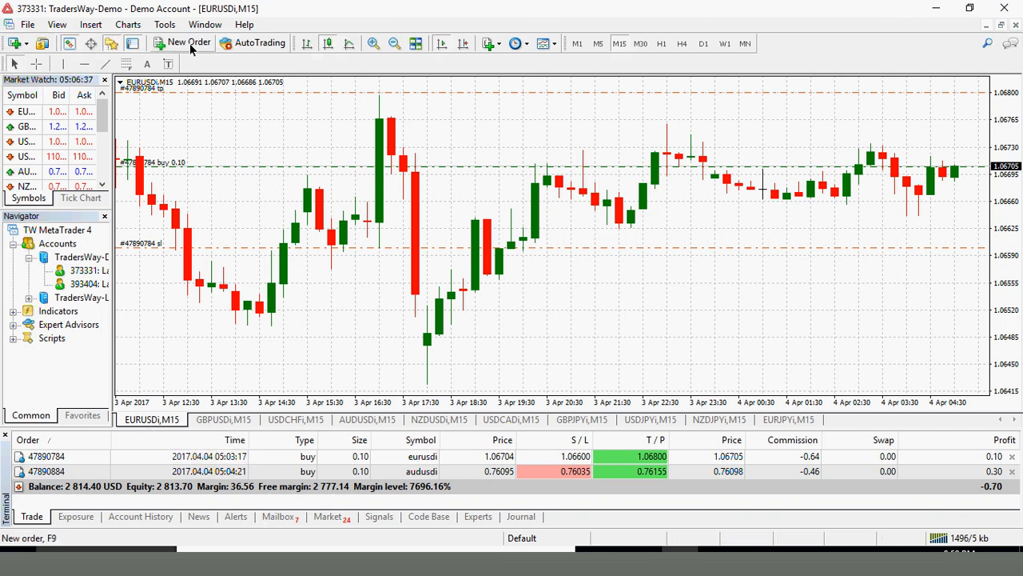
{"action": "left_click", "coordinate": [182, 41]}
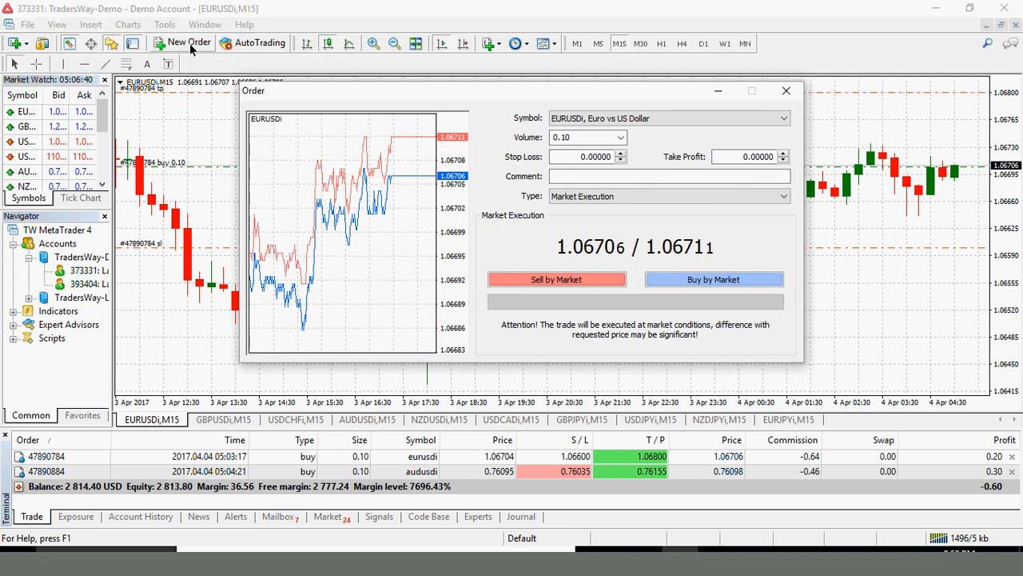
{"action": "mouse_move", "coordinate": [394, 286]}
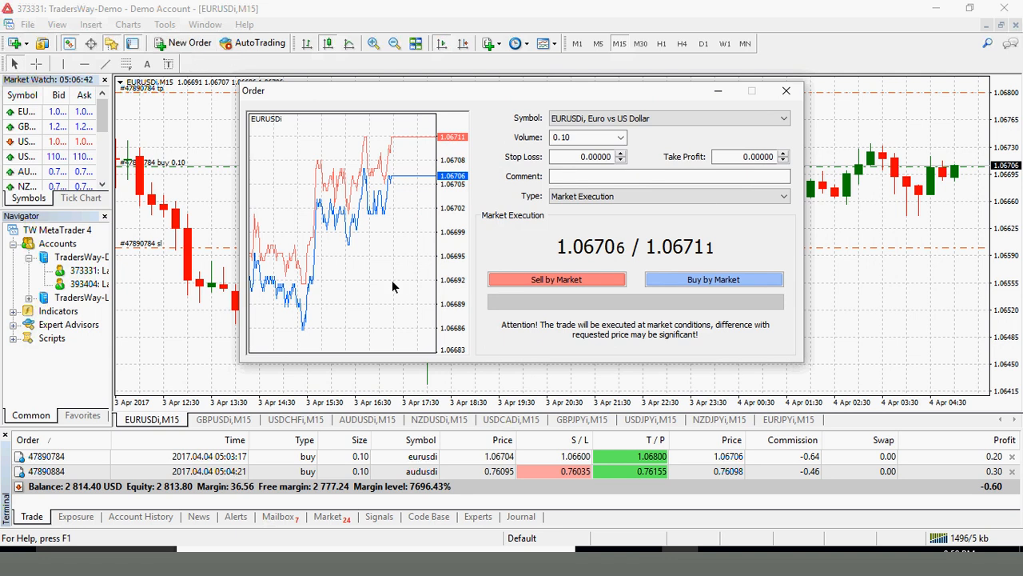
{"action": "left_click", "coordinate": [367, 419]}
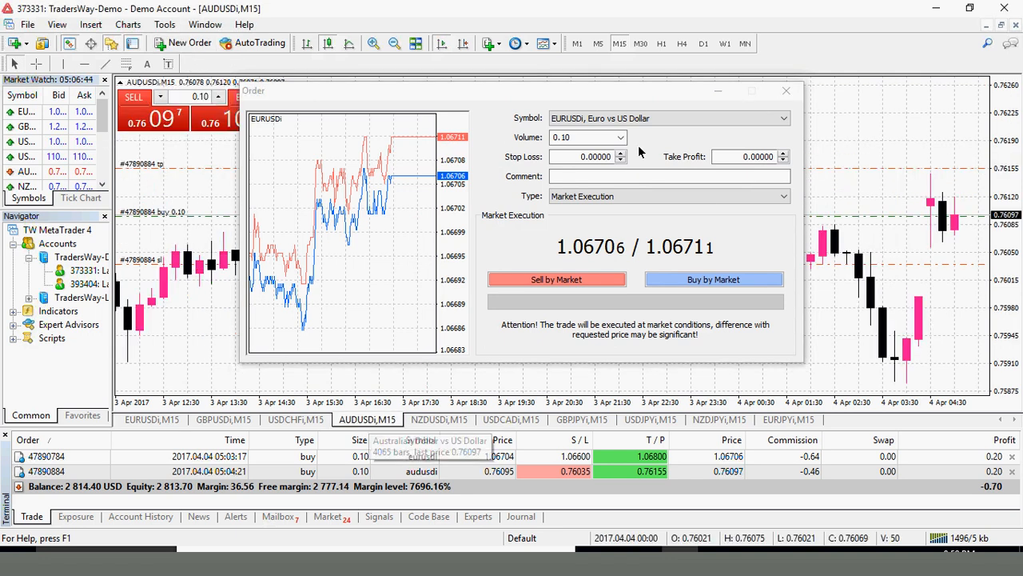
{"action": "left_click", "coordinate": [787, 89]}
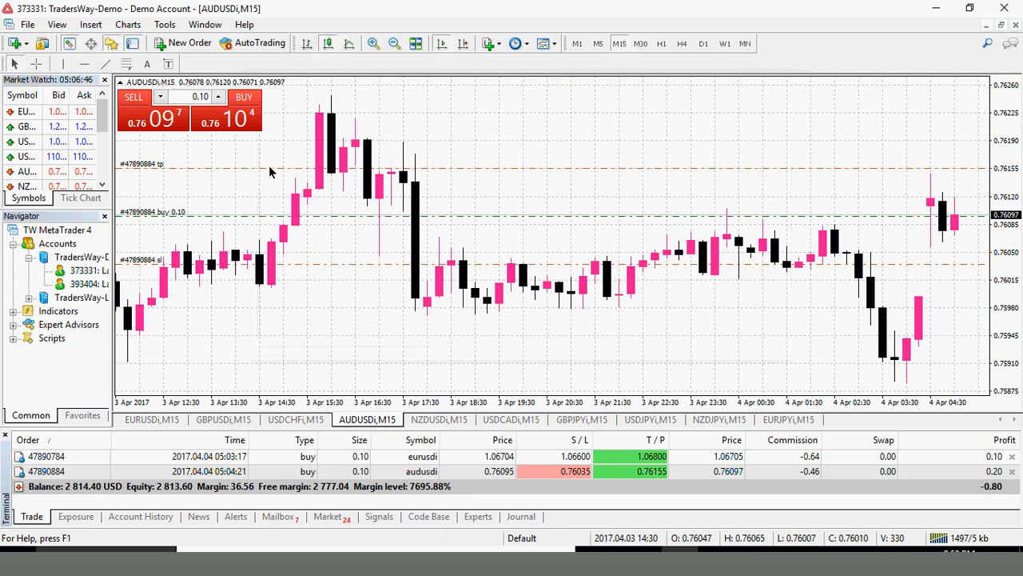
{"action": "mouse_move", "coordinate": [230, 145]}
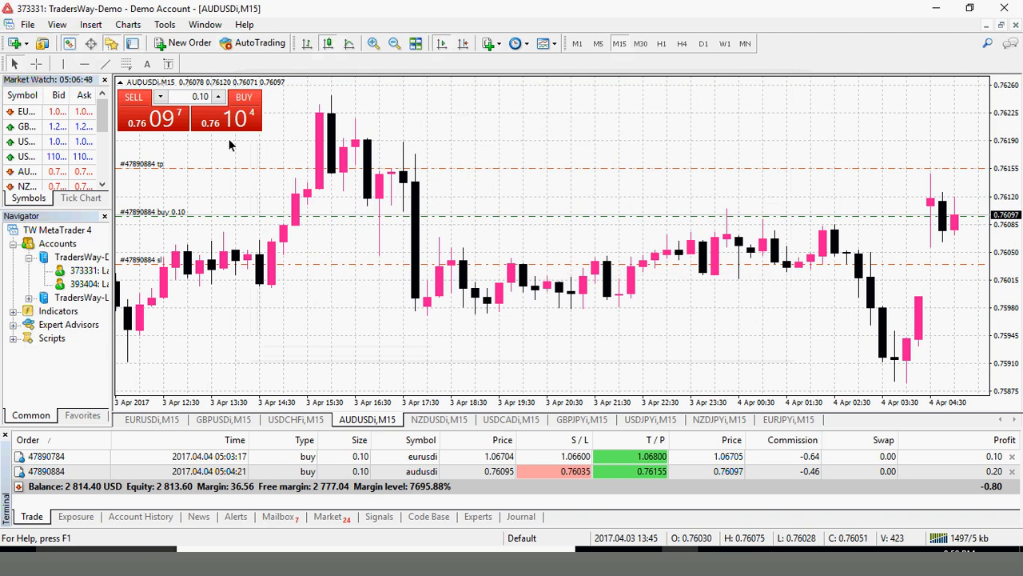